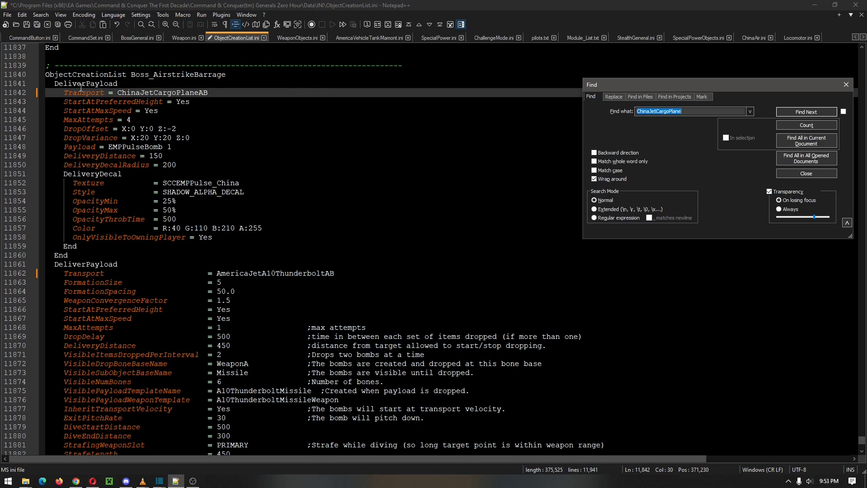
mouse_move(141, 76)
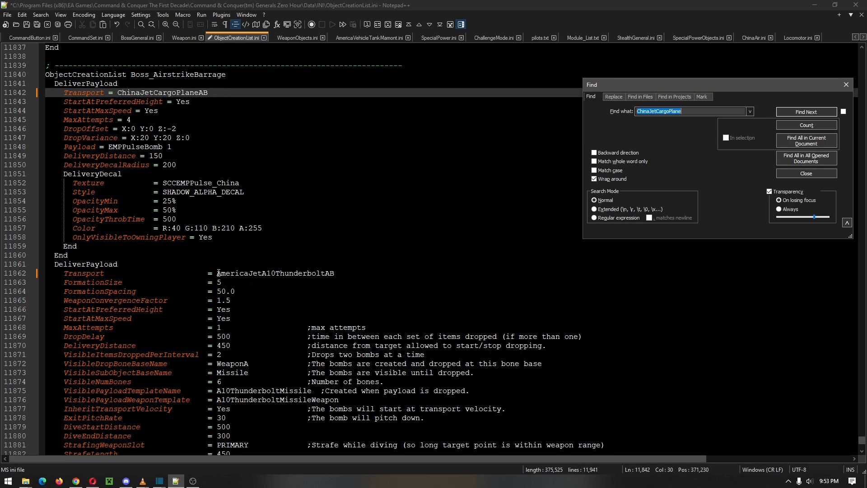
Select the AmericaJetA10ThunderboltAB transport name and start on the ChinaJetCargoPlaneAB one
double_click(274, 273)
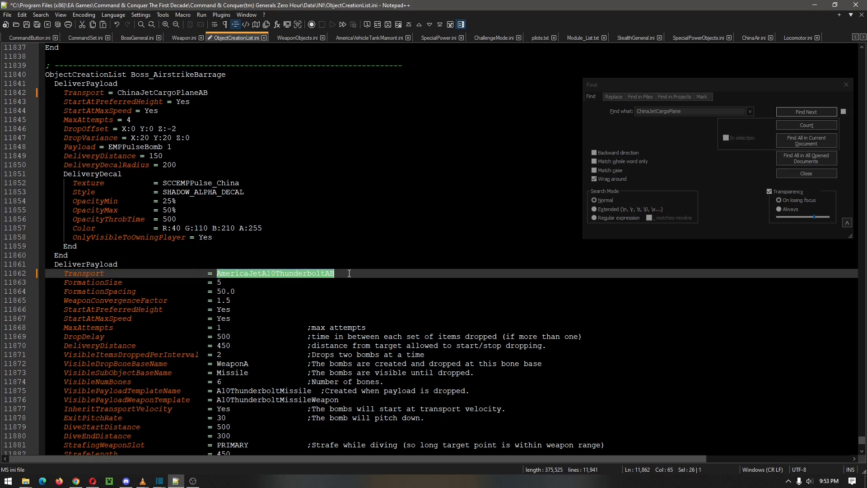
scroll(down, 3)
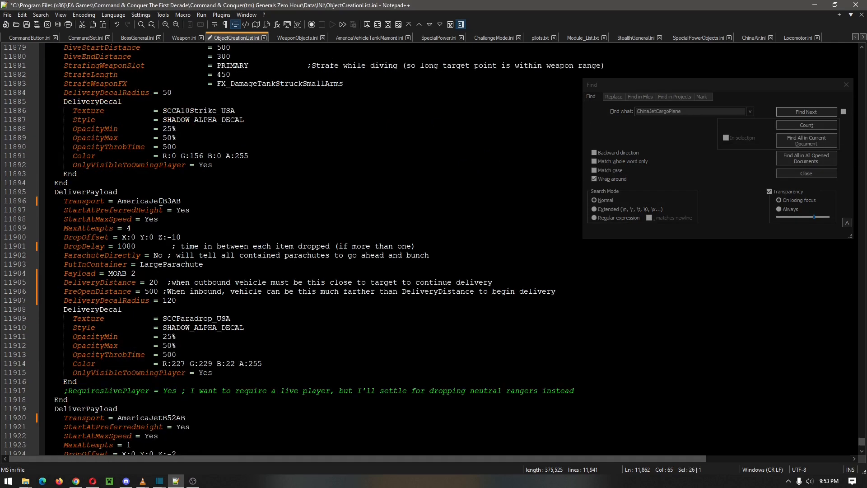
scroll(up, 3)
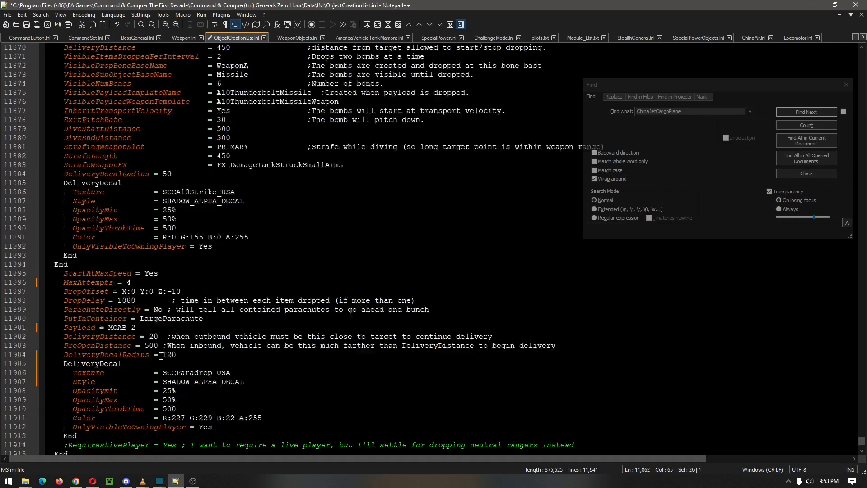
click(805, 112)
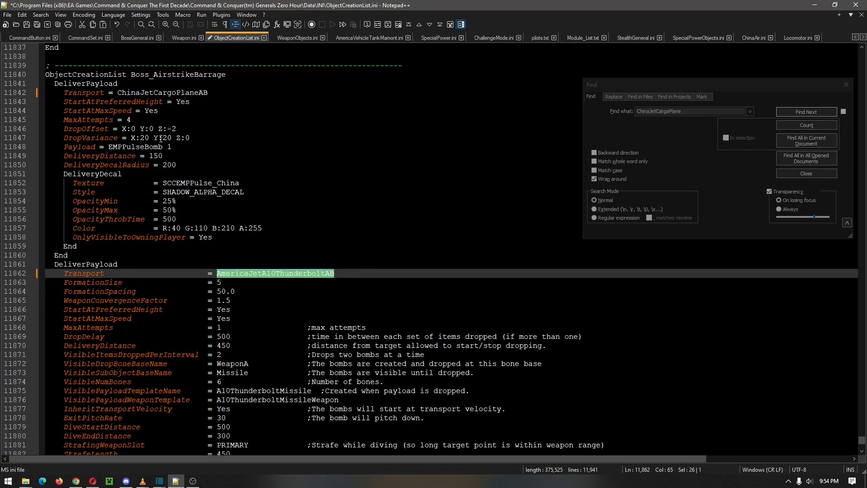
mouse_move(156, 173)
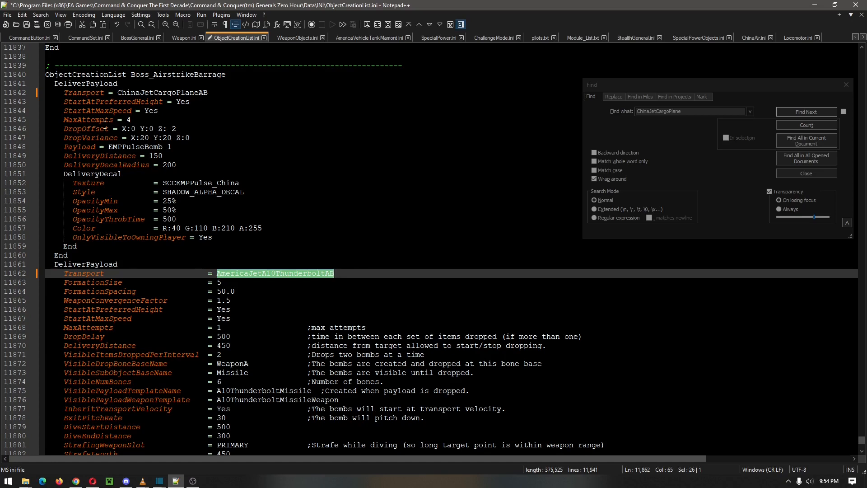
click(805, 112)
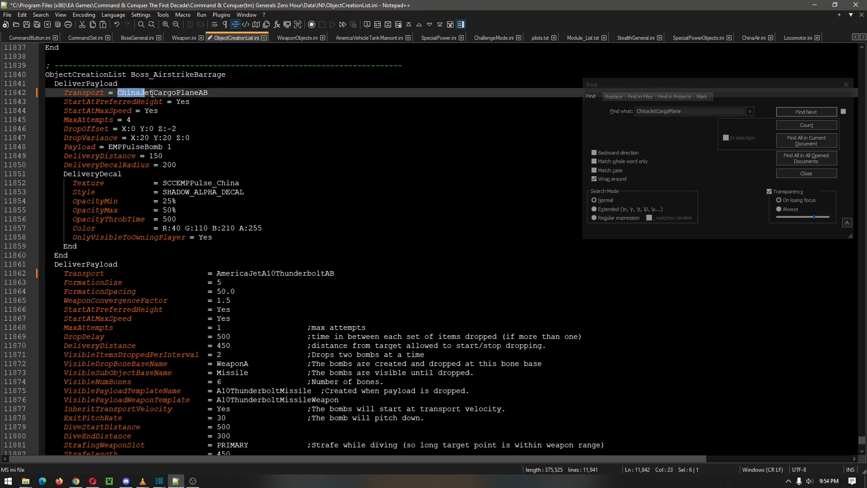
Select the full ChinaJetCargoPlaneAB transport name in the barrage list
scroll(down, 3)
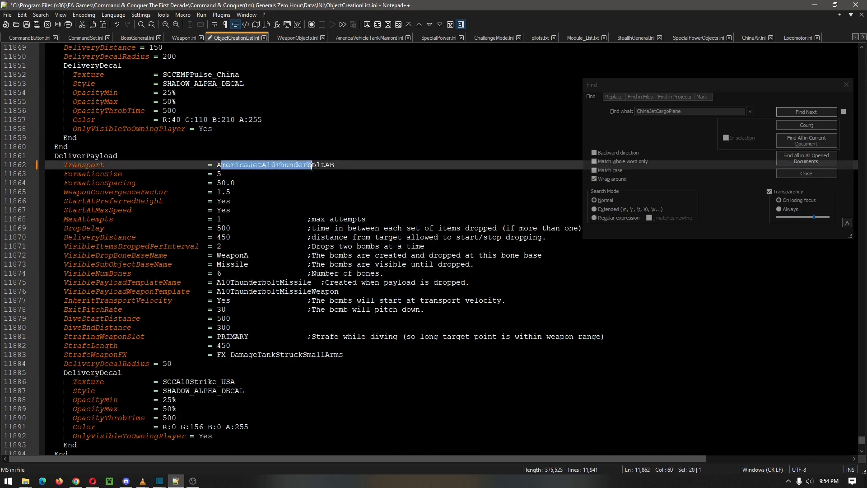
scroll(down, 3)
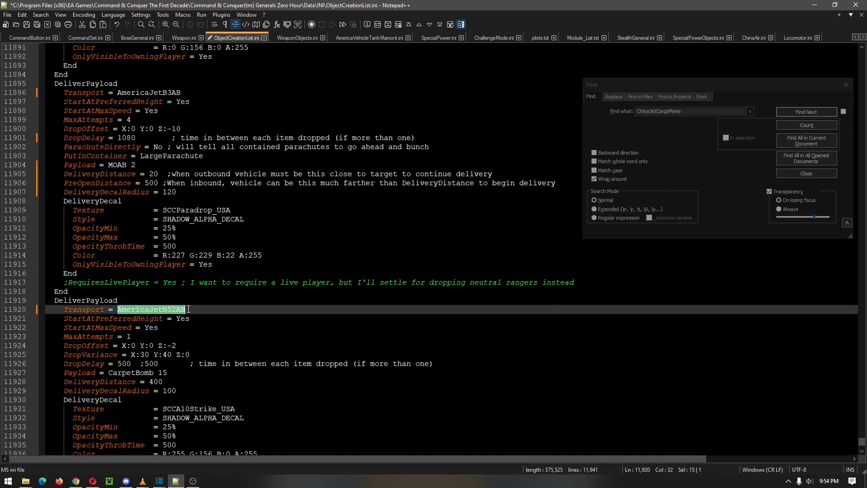
scroll(up, 3)
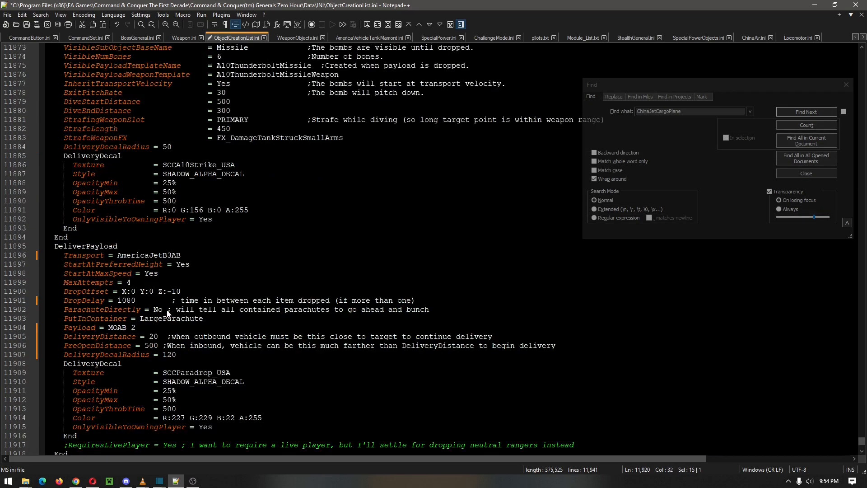
scroll(up, 3)
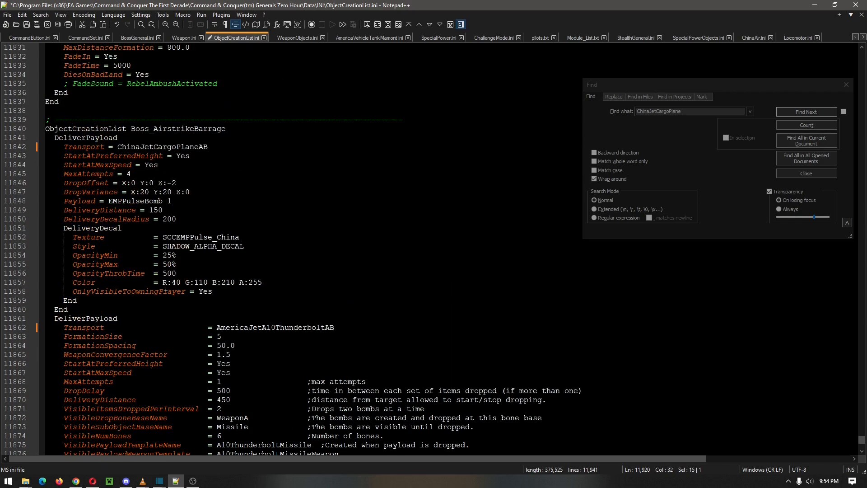
mouse_move(135, 204)
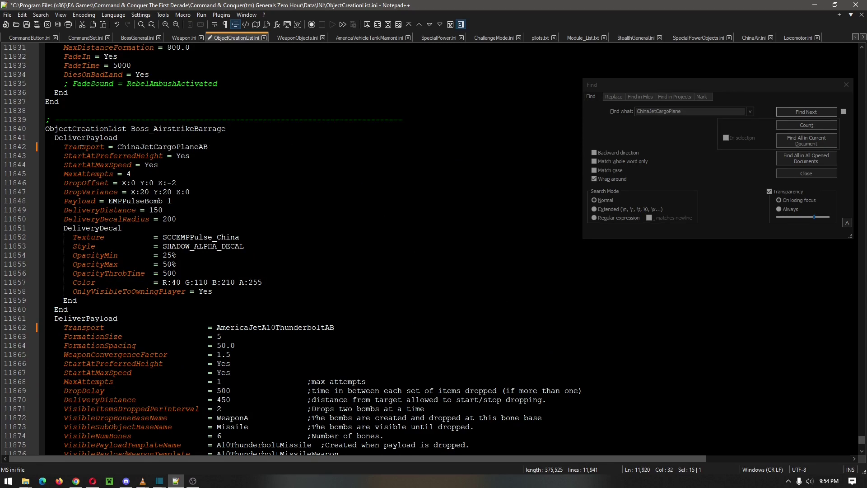
click(805, 112)
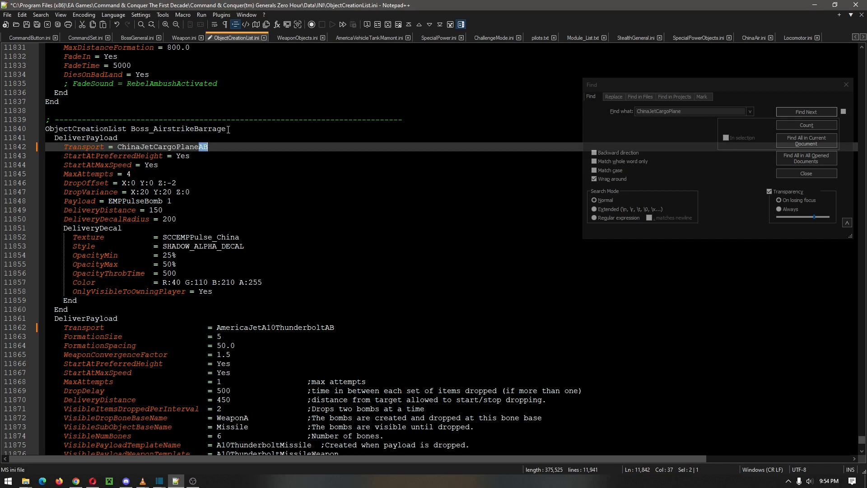
click(116, 147)
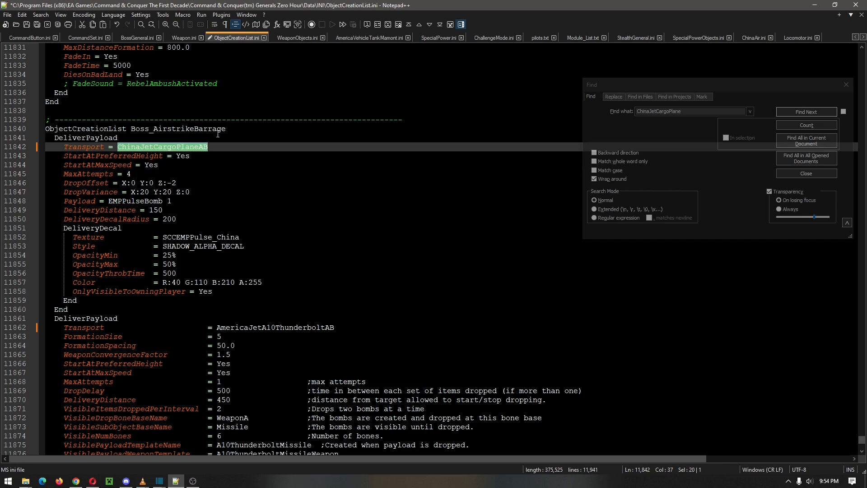
mouse_move(233, 215)
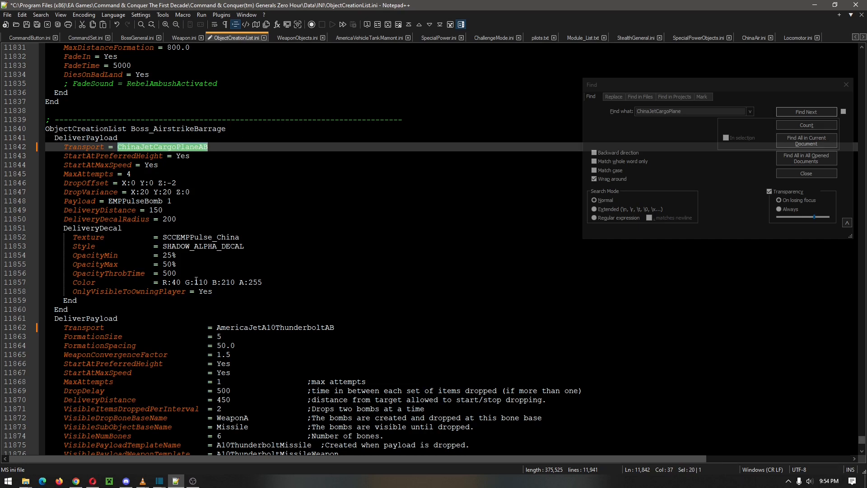
mouse_move(481, 219)
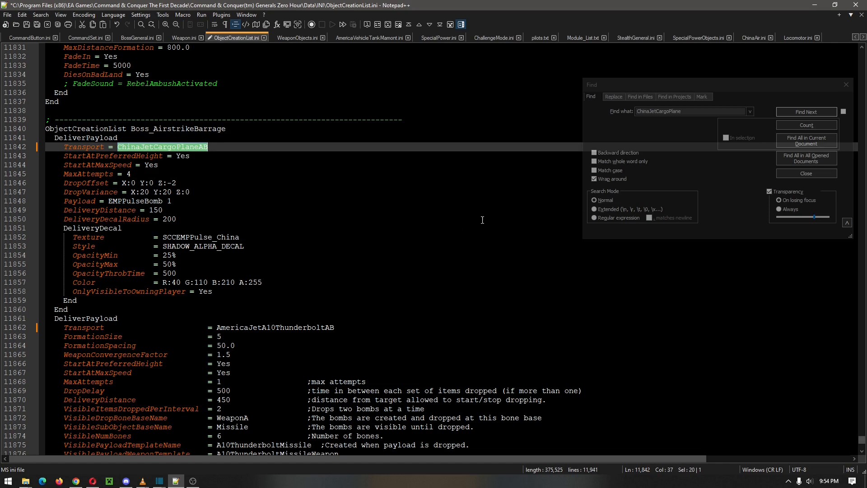
mouse_move(681, 37)
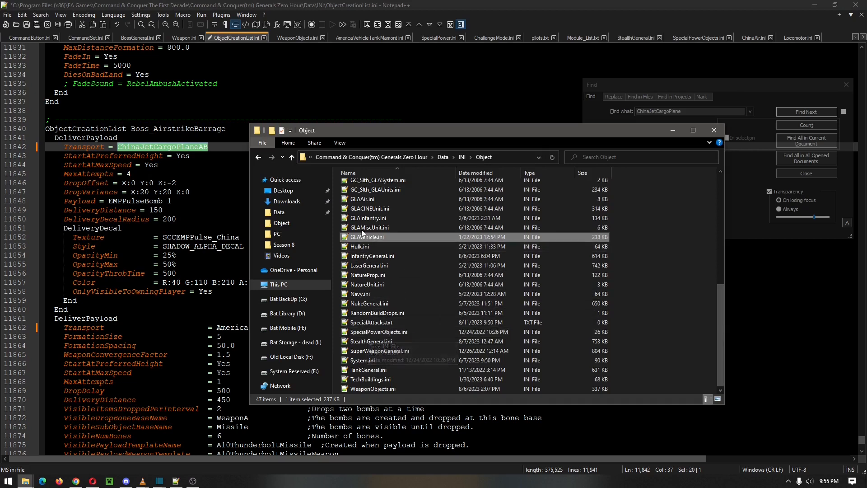
scroll(up, 3)
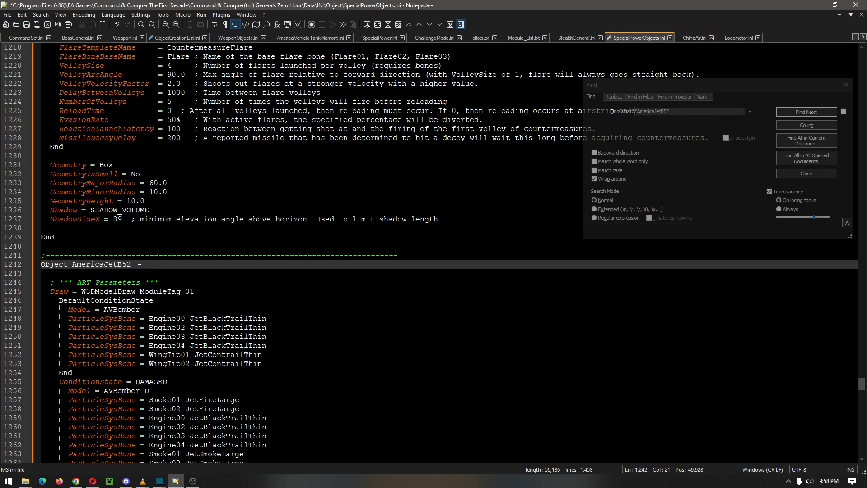
Append AB so the object reads AmericaJetB52AB and select the renamed object name
text(AB)
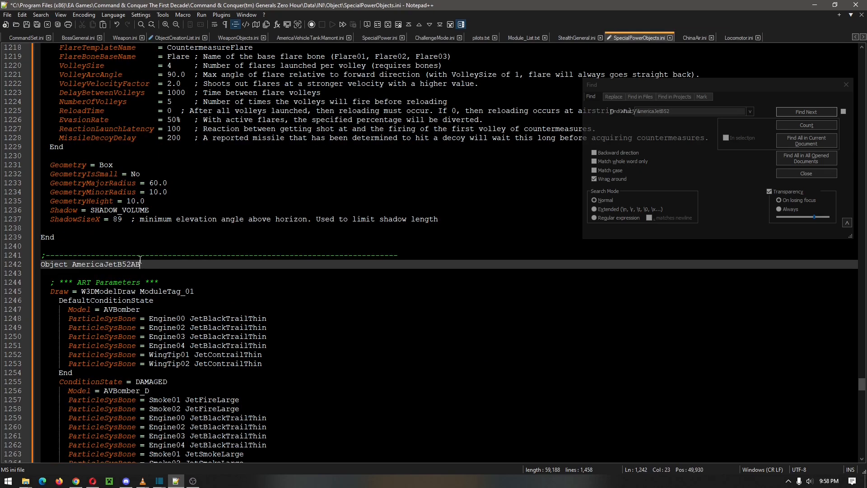
double_click(53, 264)
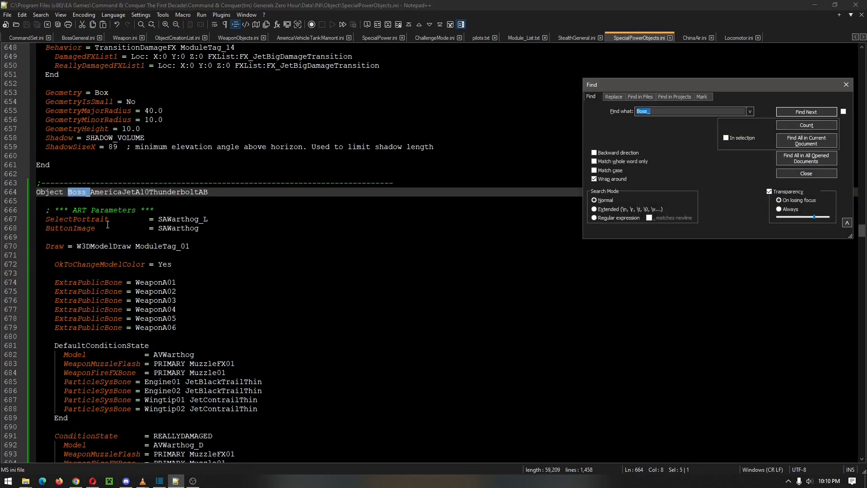
scroll(down, 3)
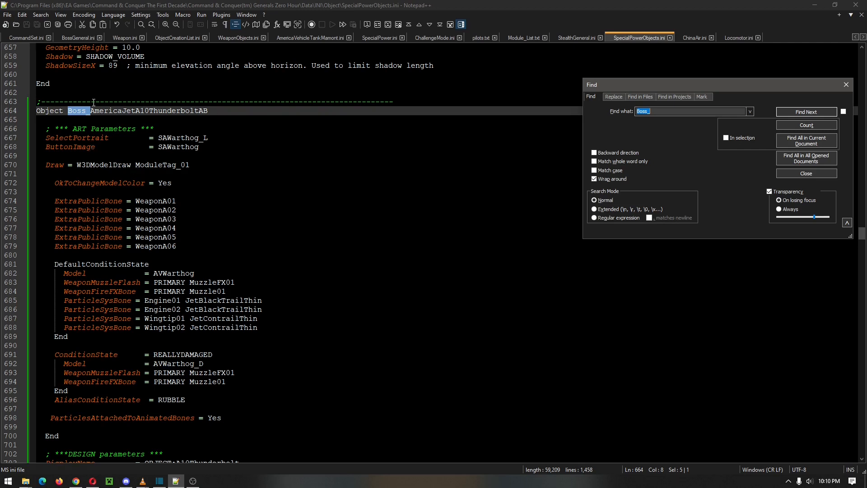
Step through the SET_NORMAL locomotor entries past B52Locomotor to the A10 Thunderbolt one
click(805, 112)
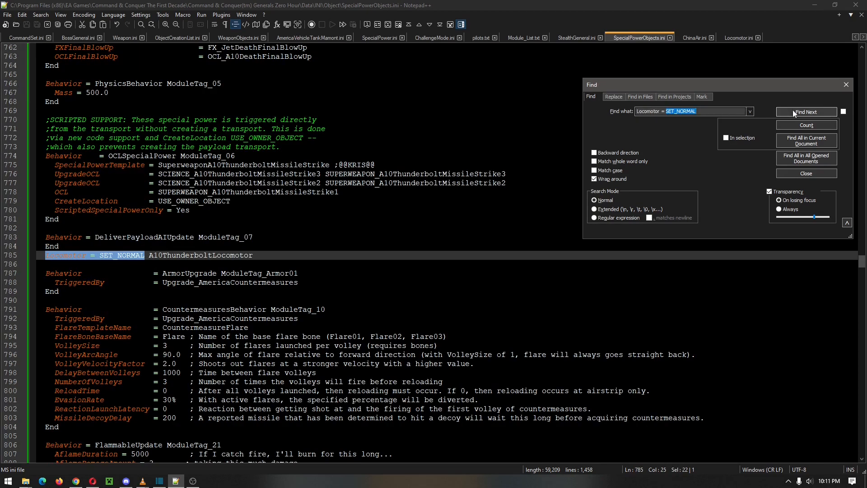
mouse_move(806, 112)
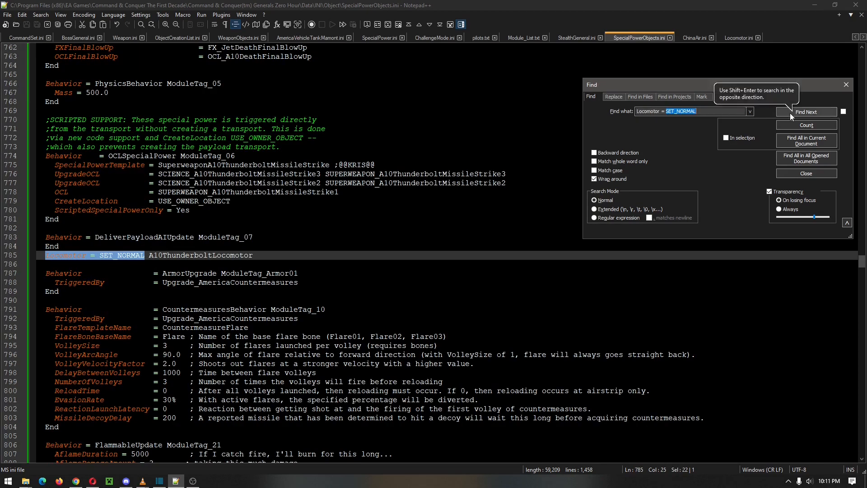
click(806, 112)
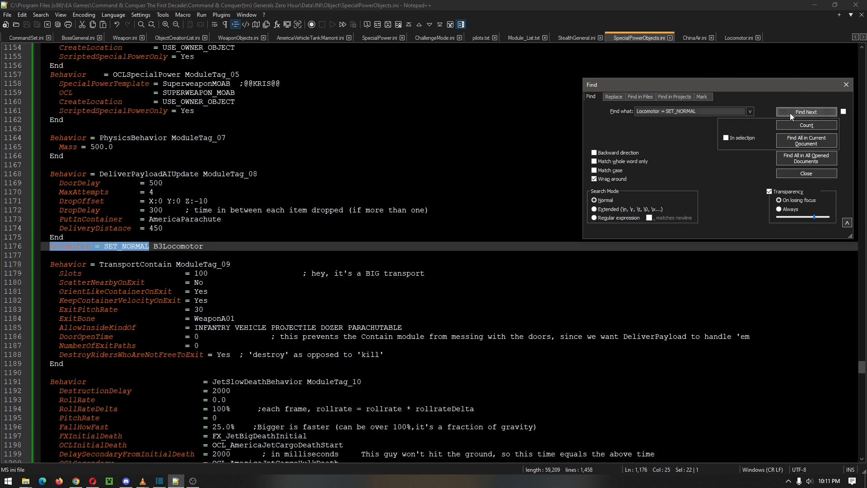
click(806, 112)
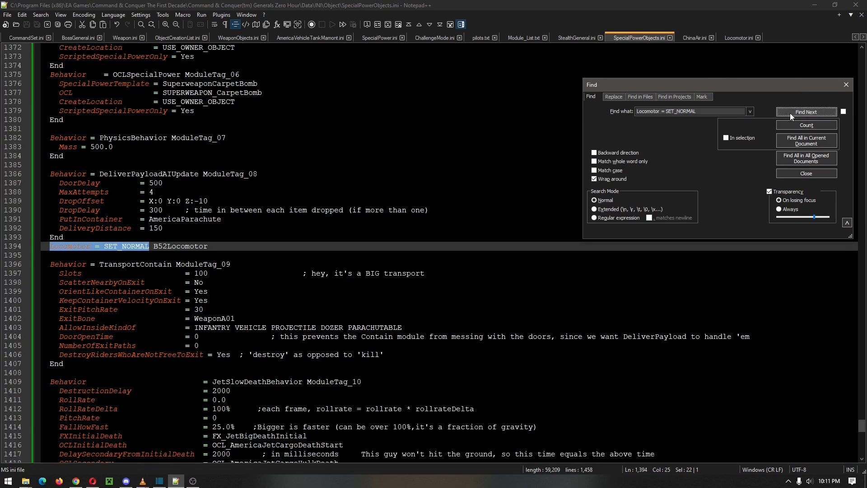
click(806, 112)
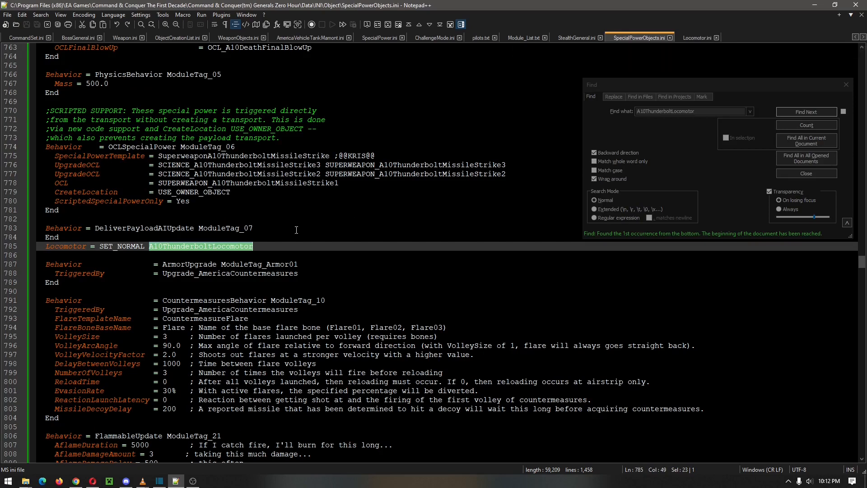
Change the A10 object's locomotor to A10ThunderboltLocomotorAB and move to Locomotor.ini
click(258, 246)
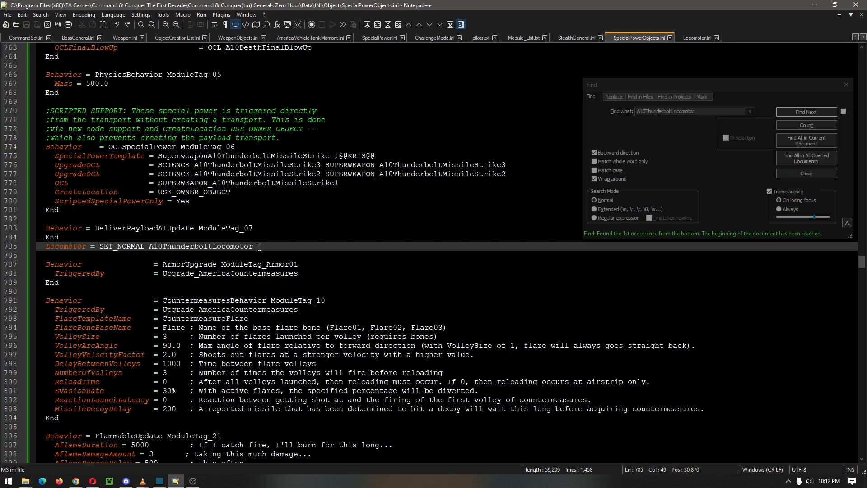
text(AB)
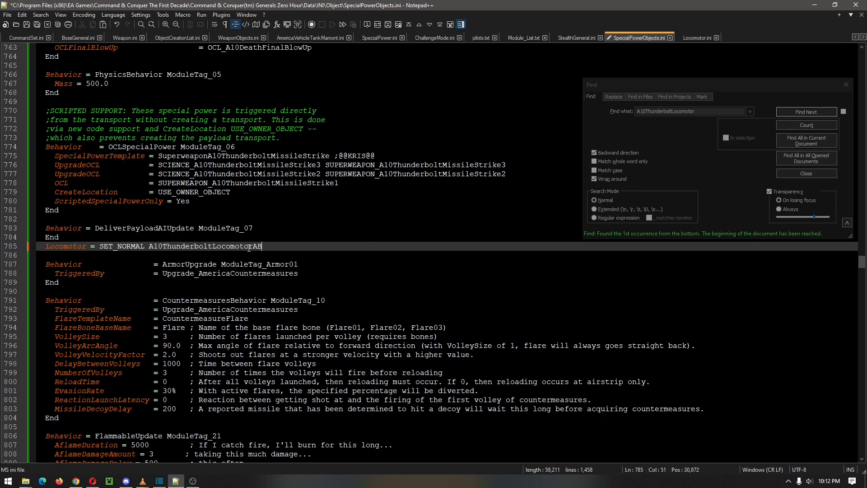
click(112, 246)
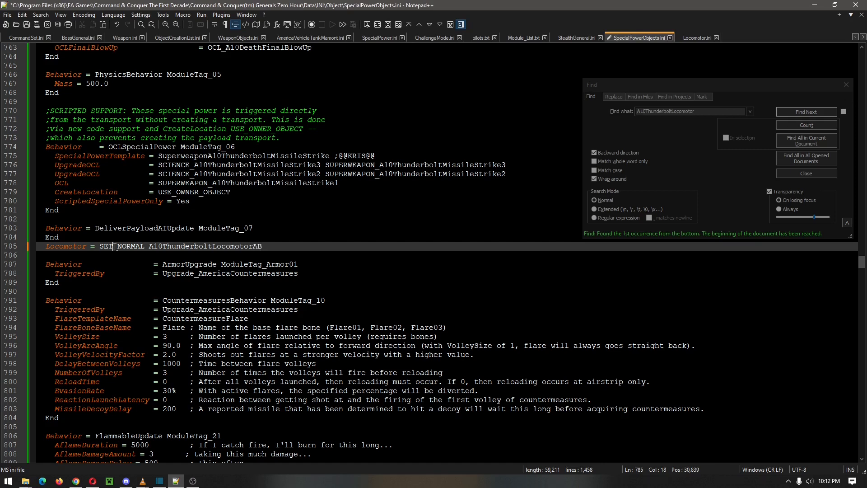
click(699, 37)
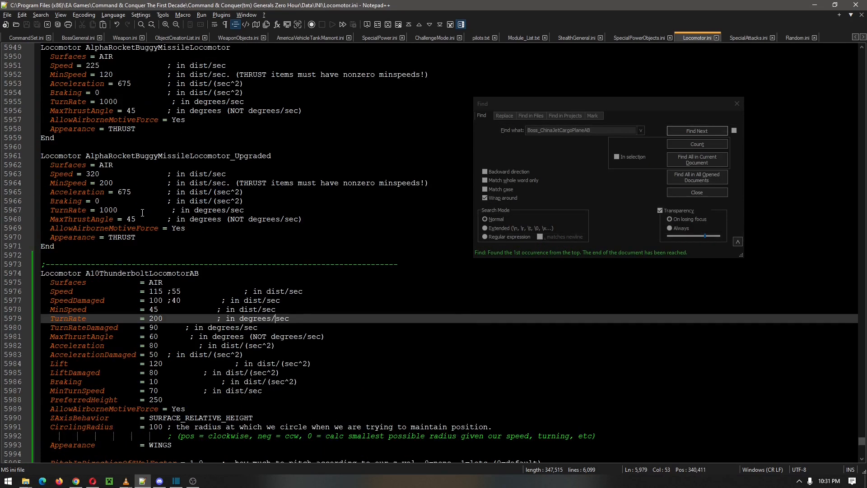
Set FusionB52LocomotorAB's Speed to 266 and review the B52LocomotorAB and B3LocomotorAB definitions
scroll(down, 3)
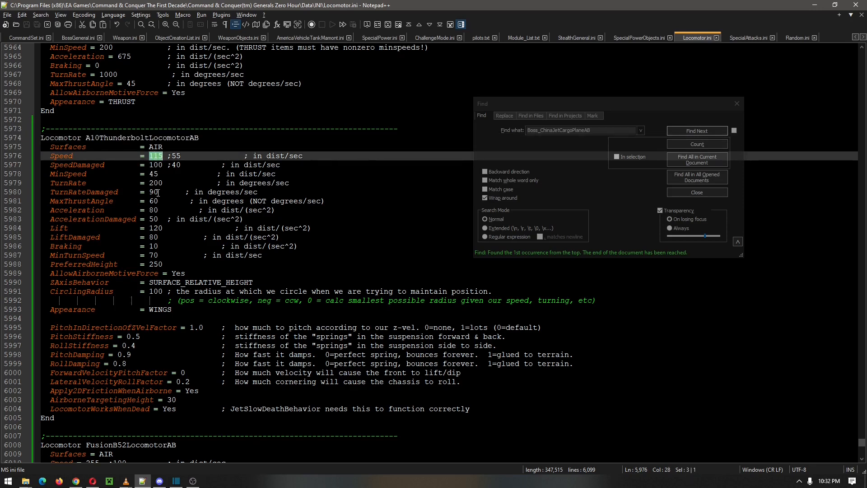
scroll(down, 3)
text(0)
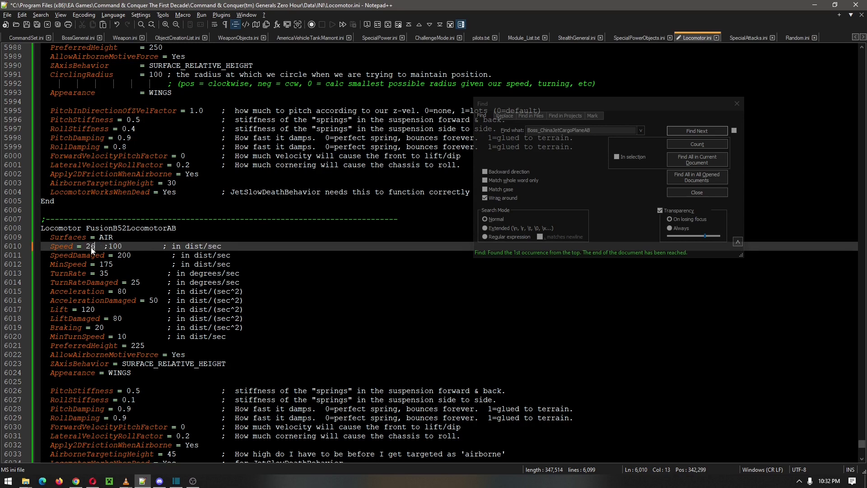
text(6)
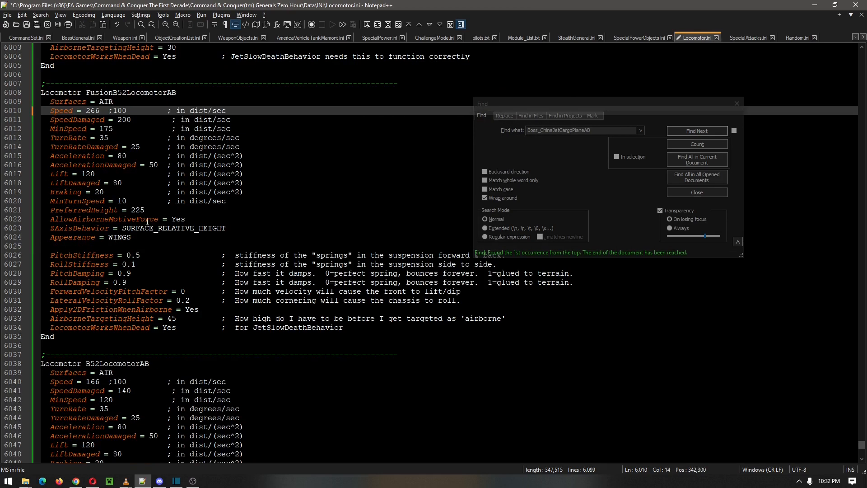
scroll(down, 3)
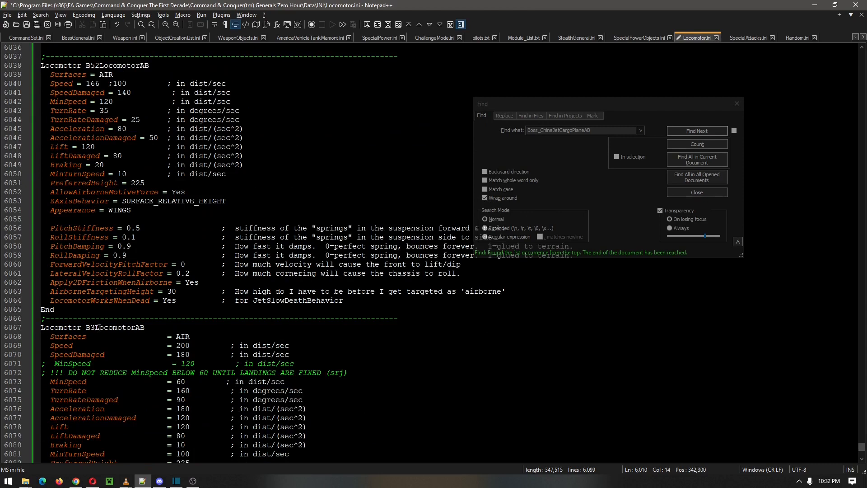
scroll(down, 3)
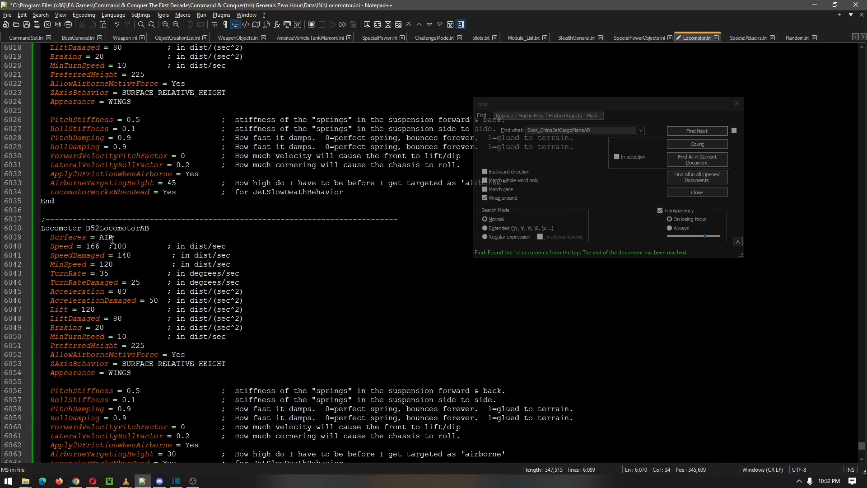
click(697, 130)
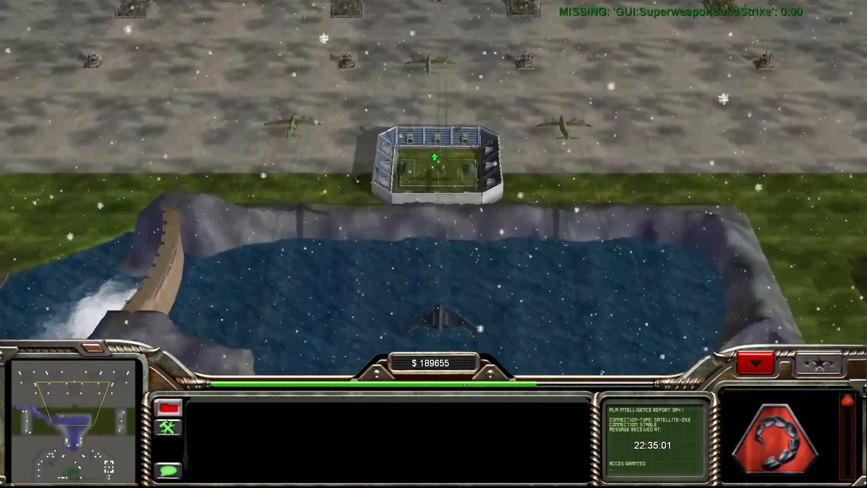
After the barrage test, scroll Locomotor.ini back up to A10ThunderboltLocomotorAB with speed 115
scroll(up, 3)
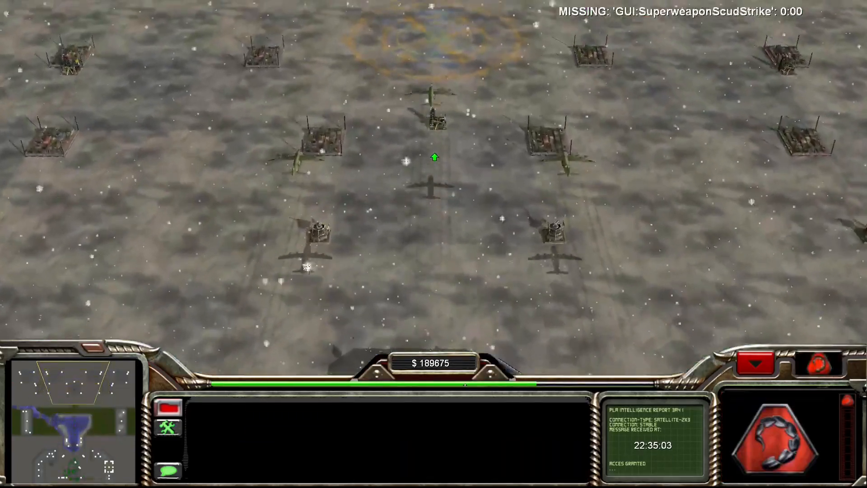
scroll(up, 3)
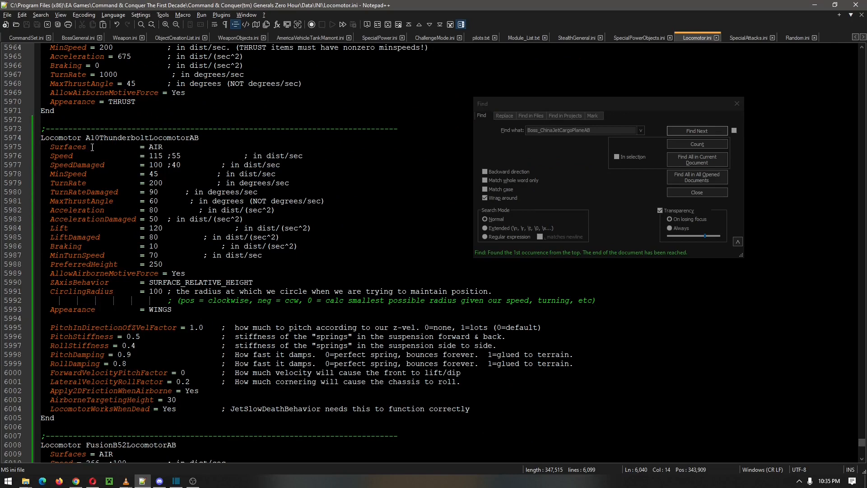
mouse_move(70, 156)
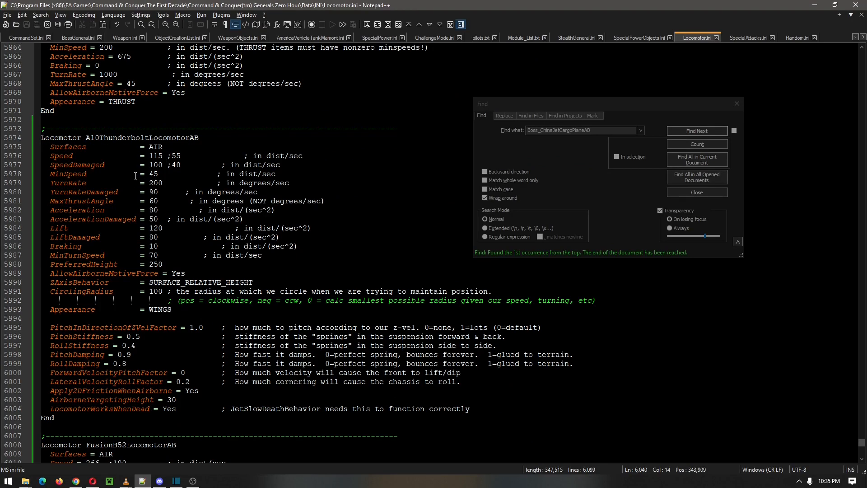
mouse_move(144, 165)
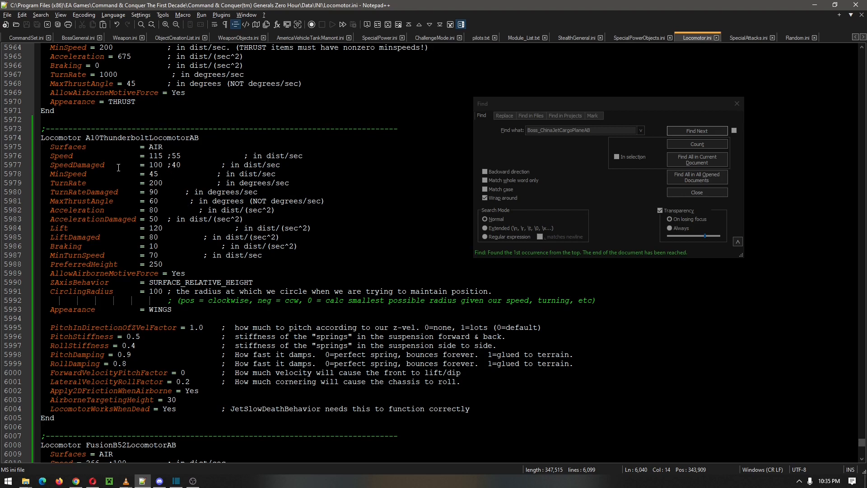
Review A10ThunderboltLocomotorAB, then show Boss_AirstrikeBarrage with Boss_ChinaJetCargoPlaneAB as transport in ObjectCreationList.ini
scroll(down, 3)
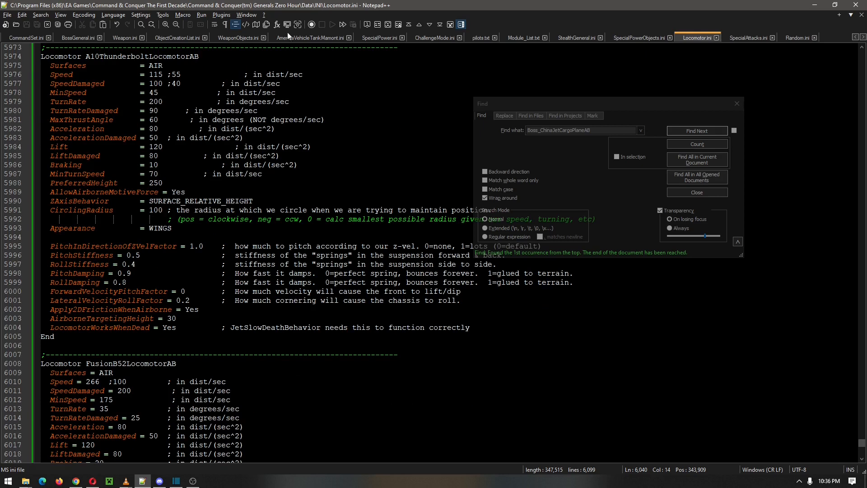
click(697, 130)
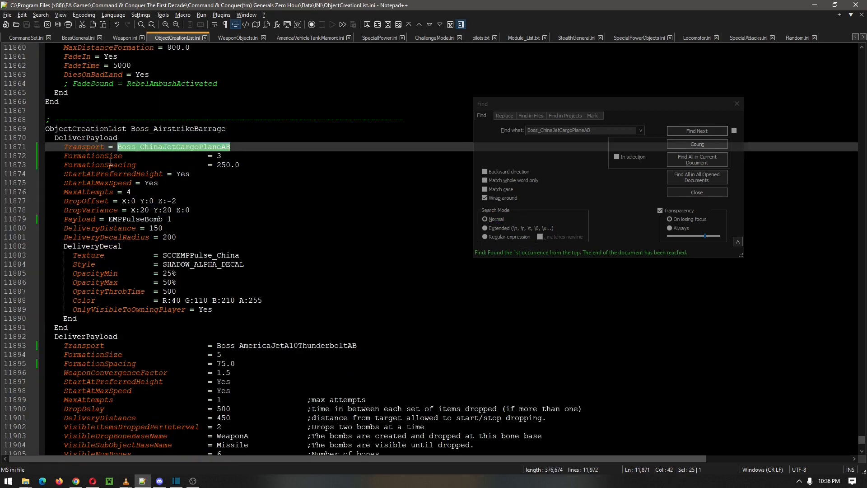
mouse_move(97, 196)
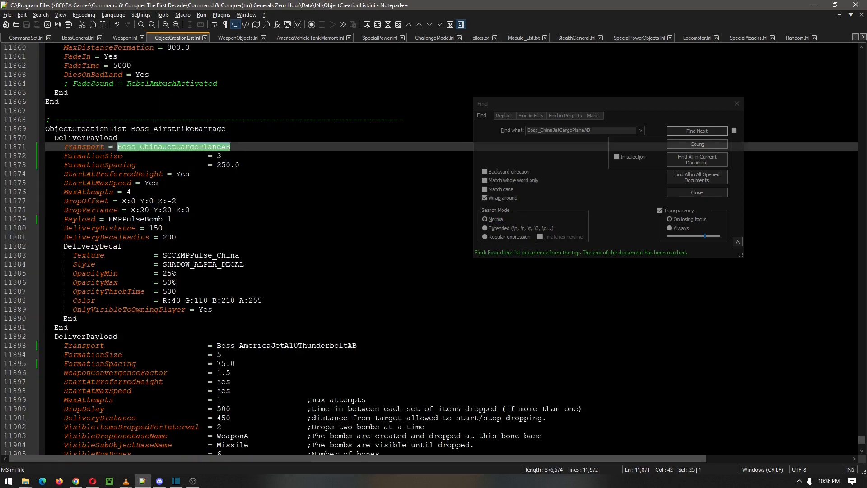
scroll(down, 3)
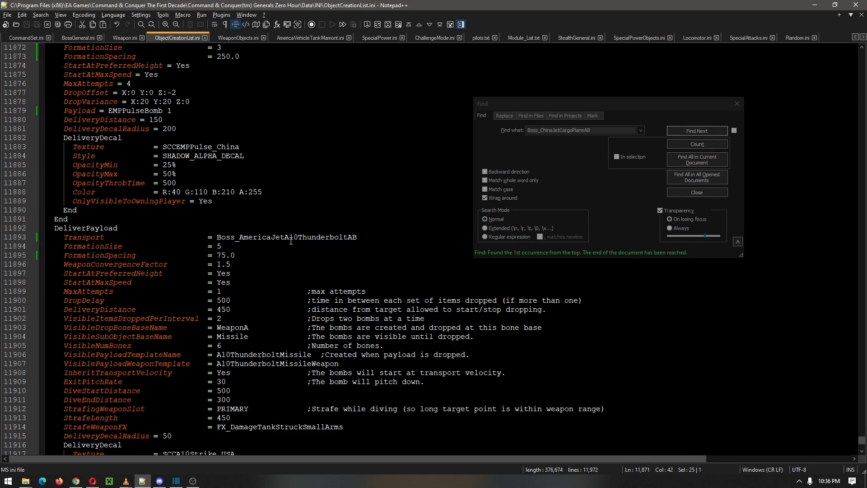
click(696, 130)
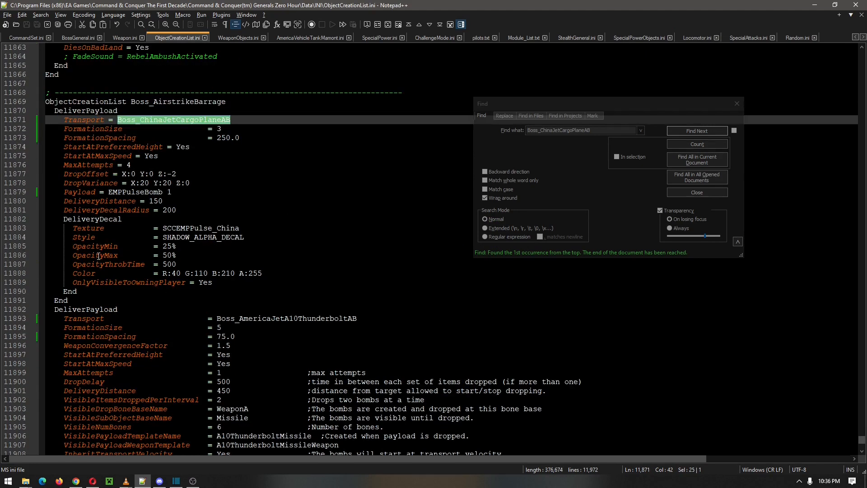
scroll(up, 3)
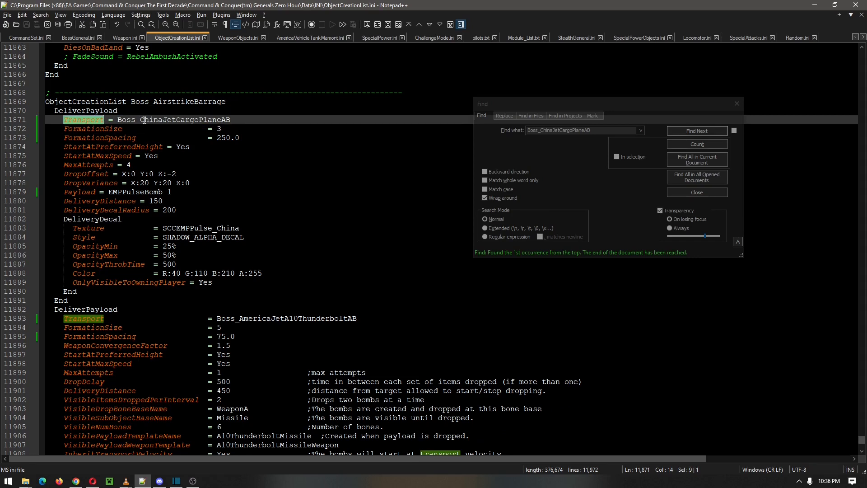
mouse_move(131, 133)
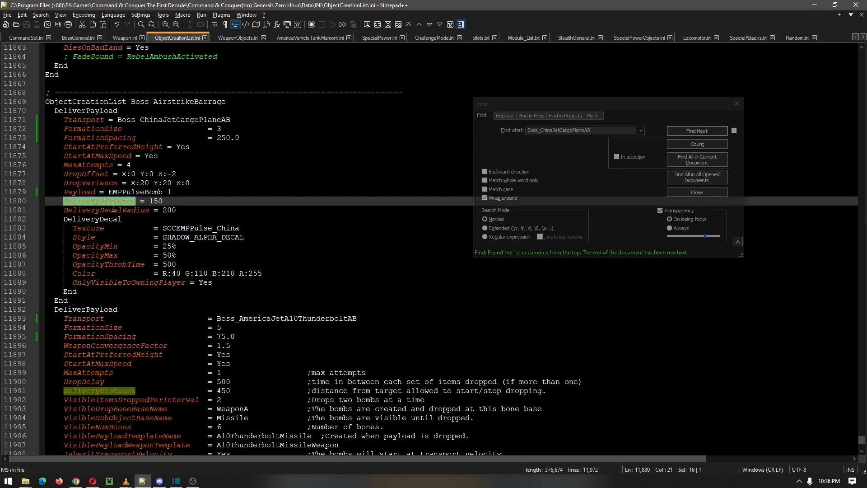
scroll(down, 3)
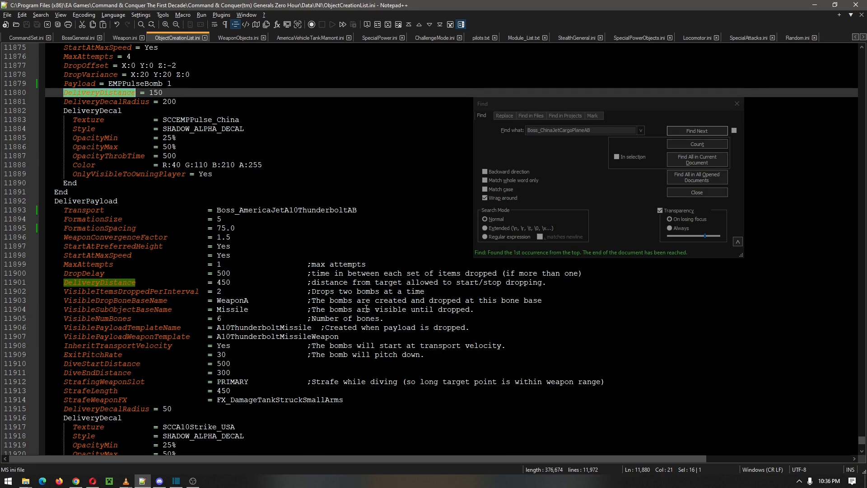
scroll(down, 3)
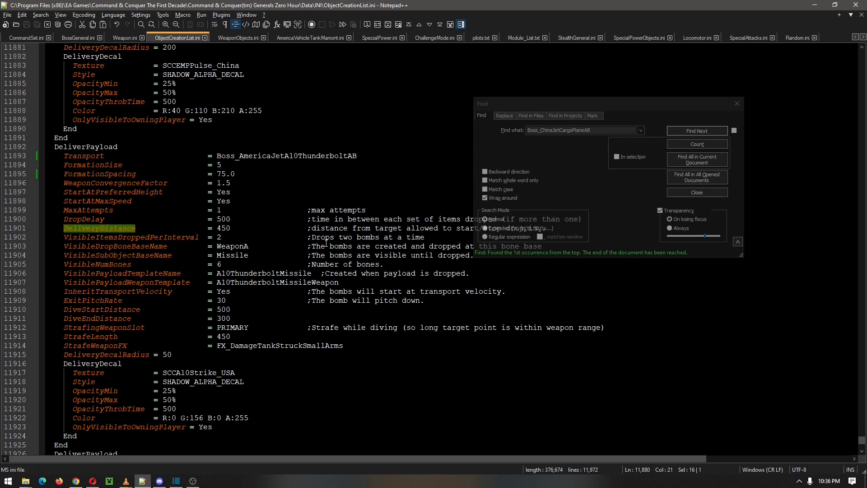
click(697, 130)
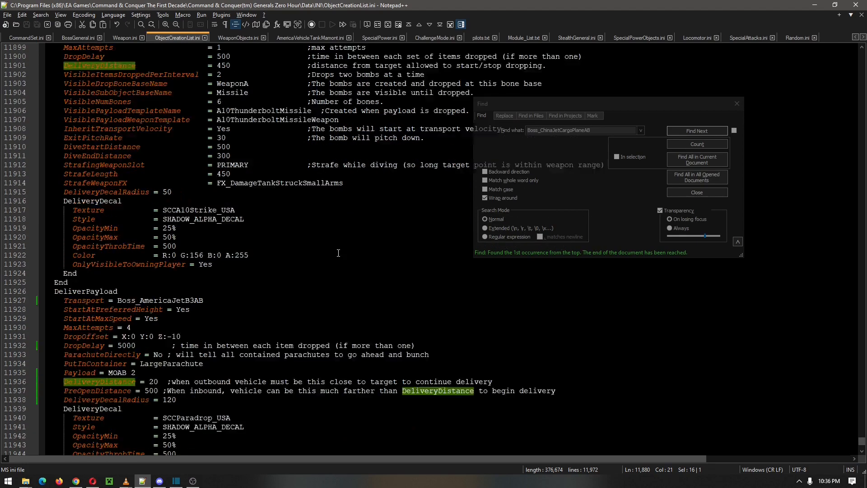
scroll(down, 3)
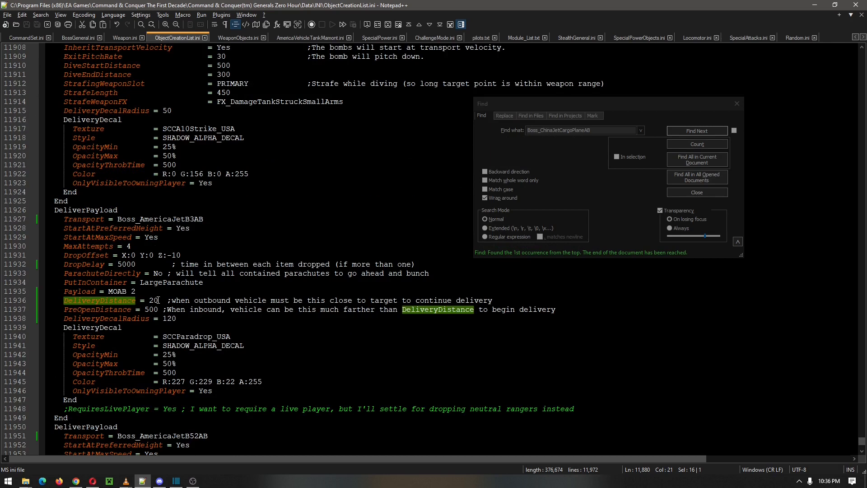
scroll(down, 3)
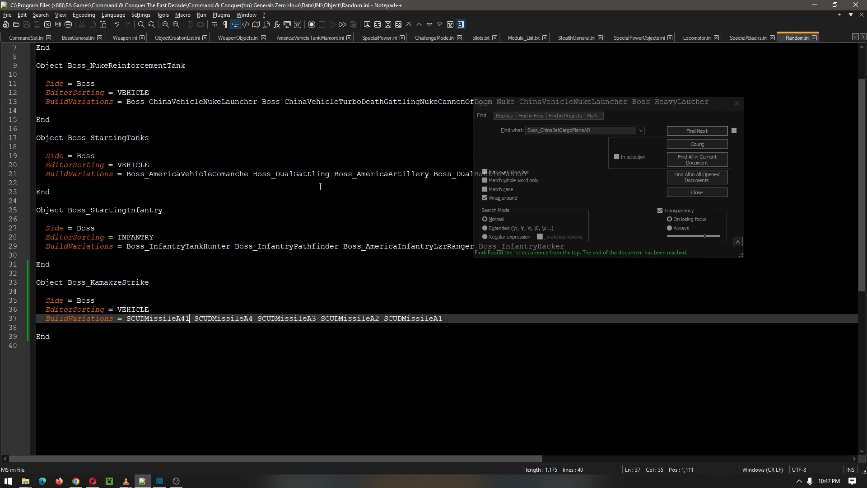
mouse_move(292, 186)
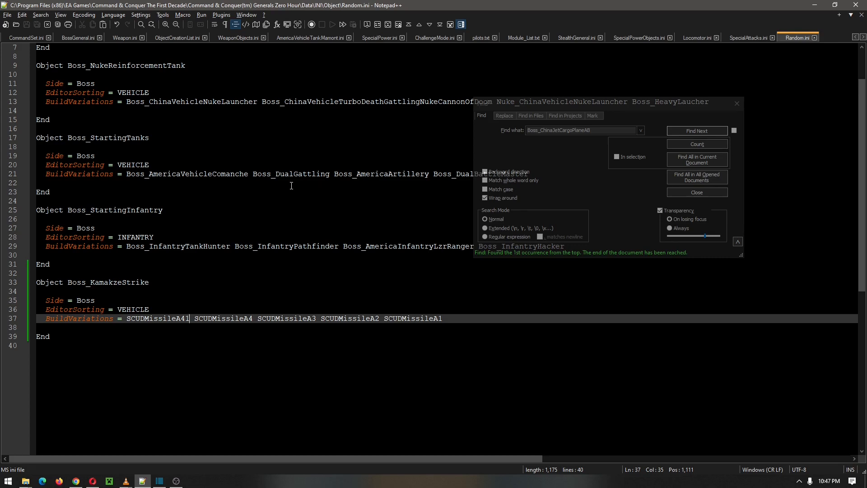